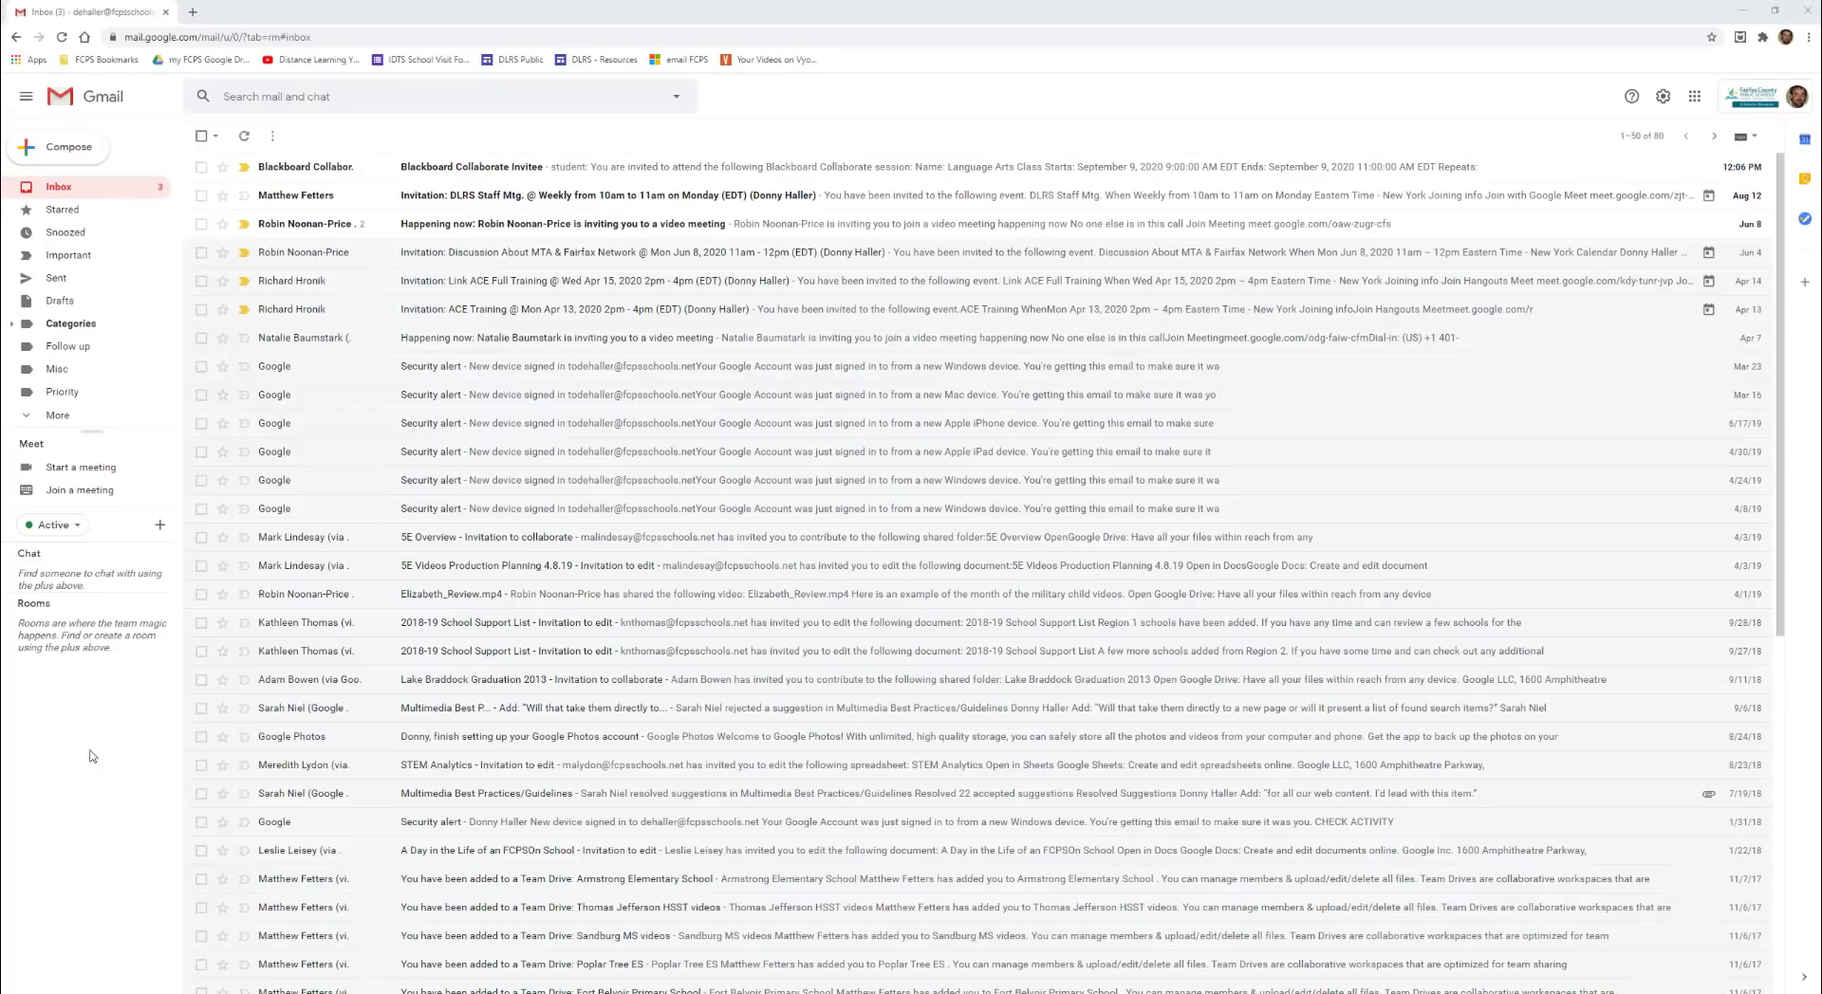
{"action": "mouse_move", "coordinate": [484, 254]}
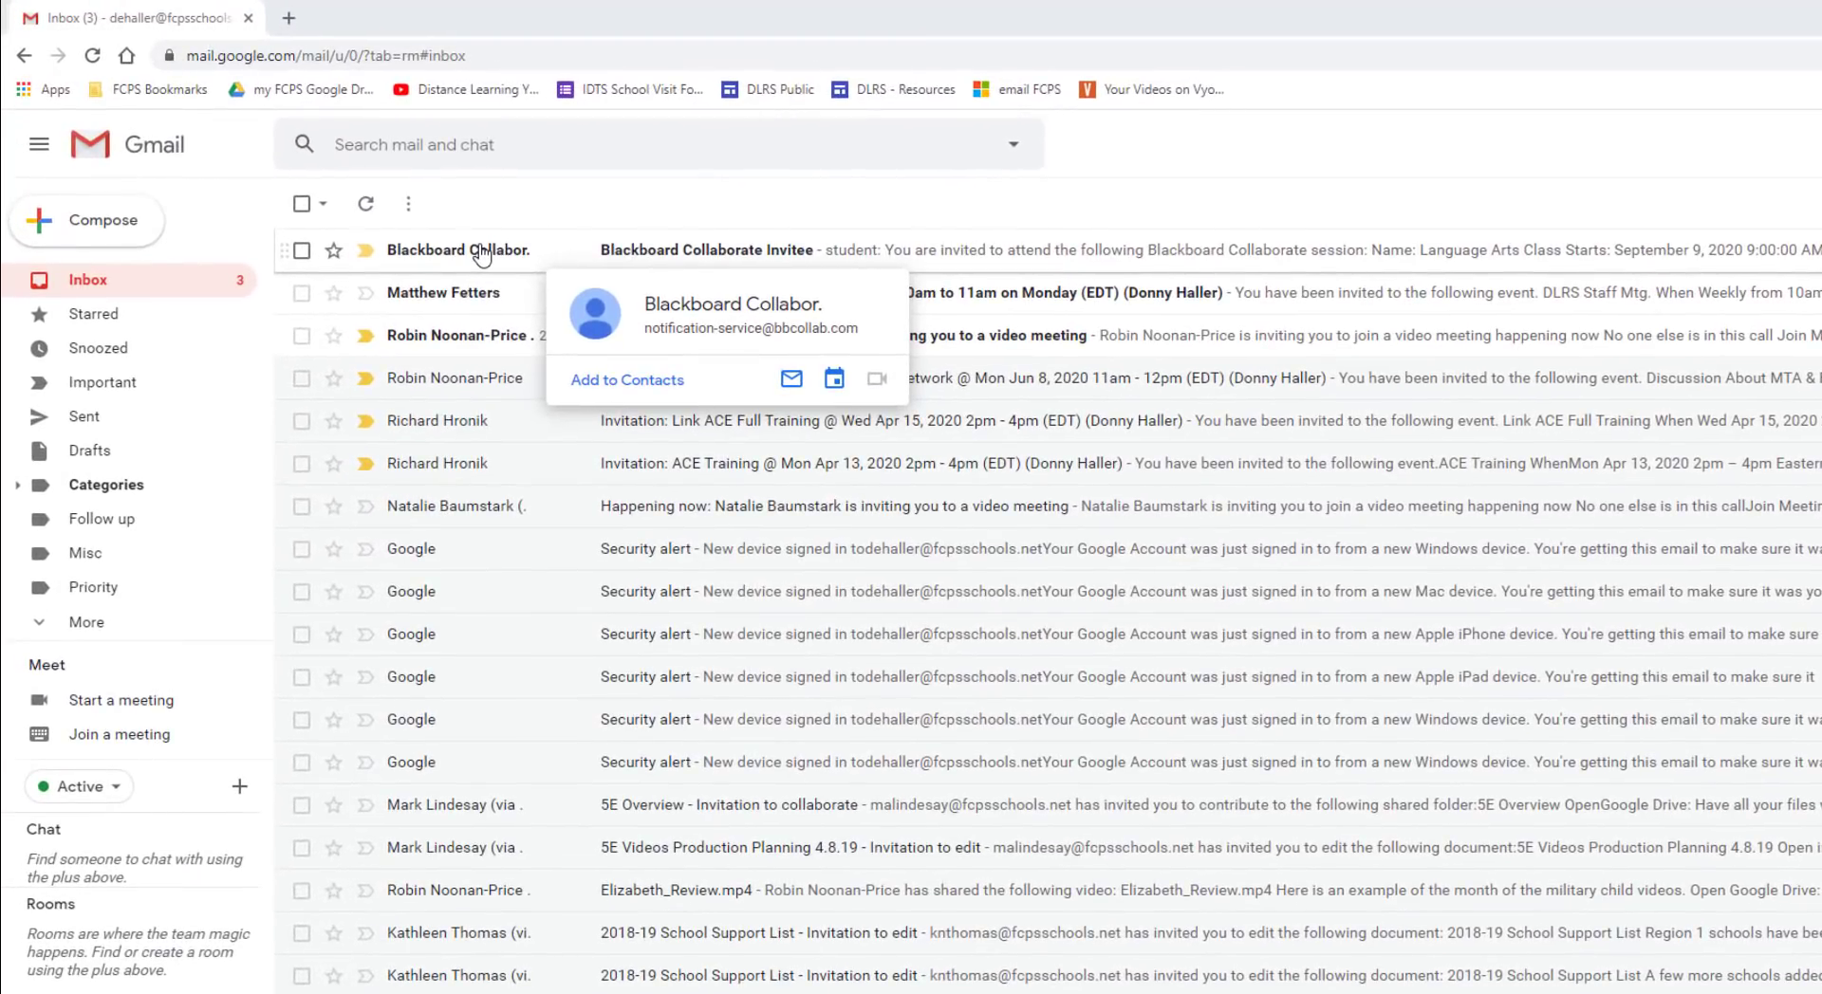